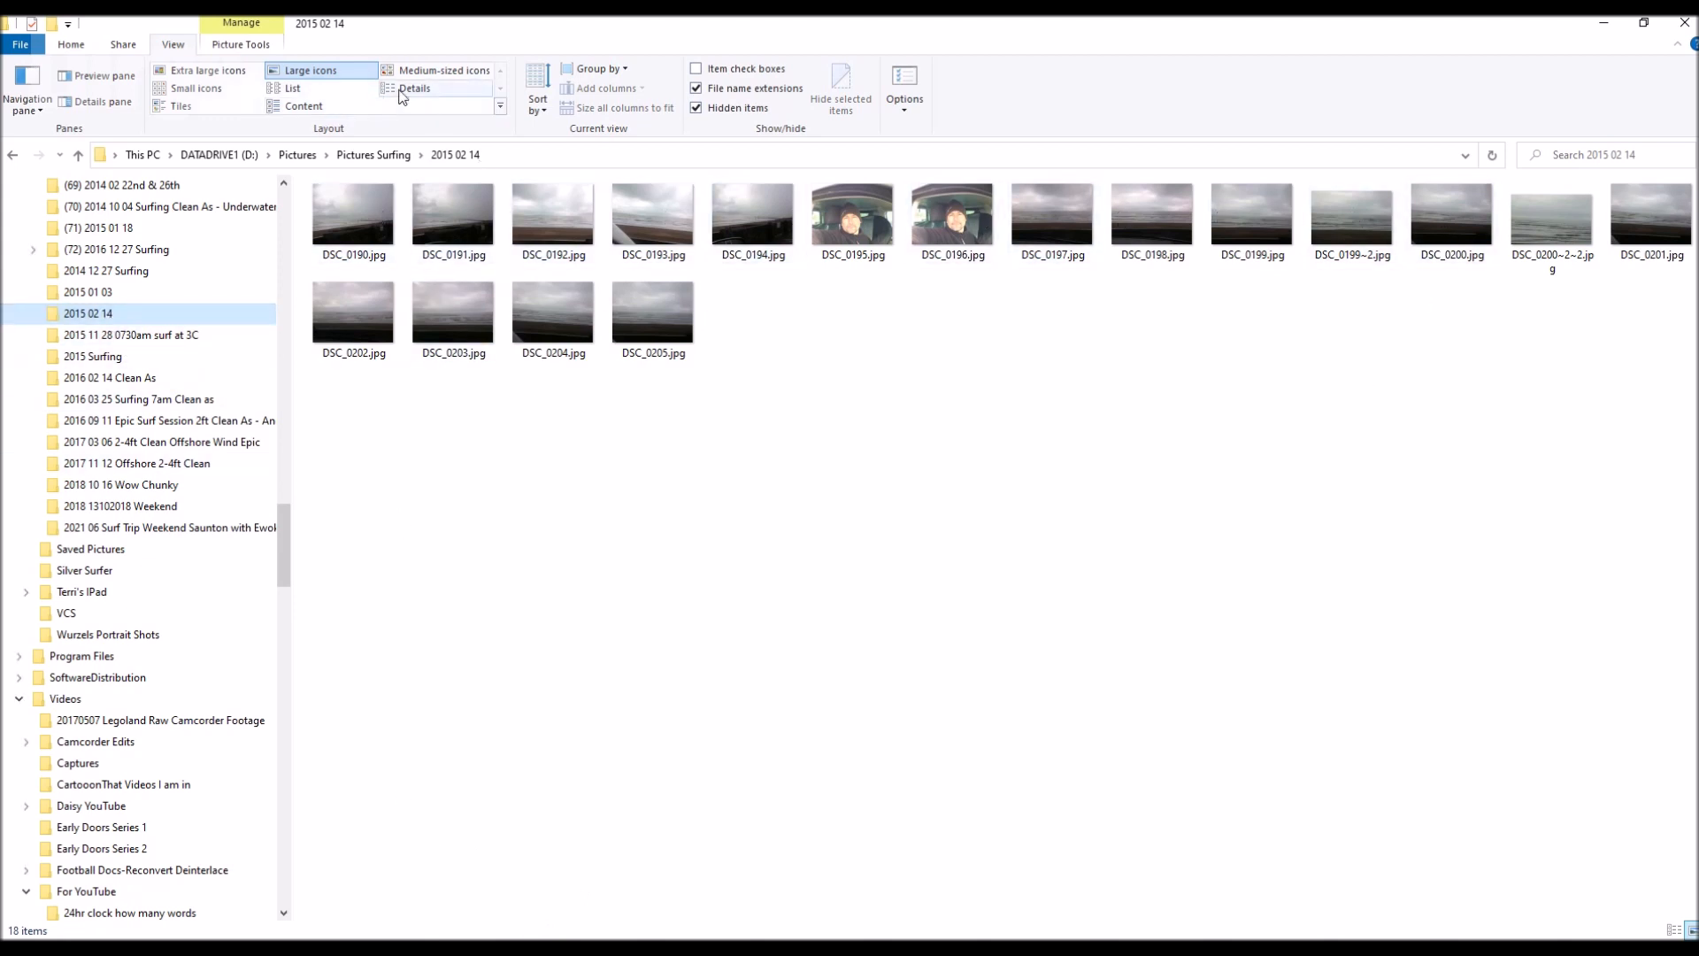
Show the 2015 02 14 photos in Details layout and select all 18 files.
{"action": "left_click", "coordinate": [415, 89]}
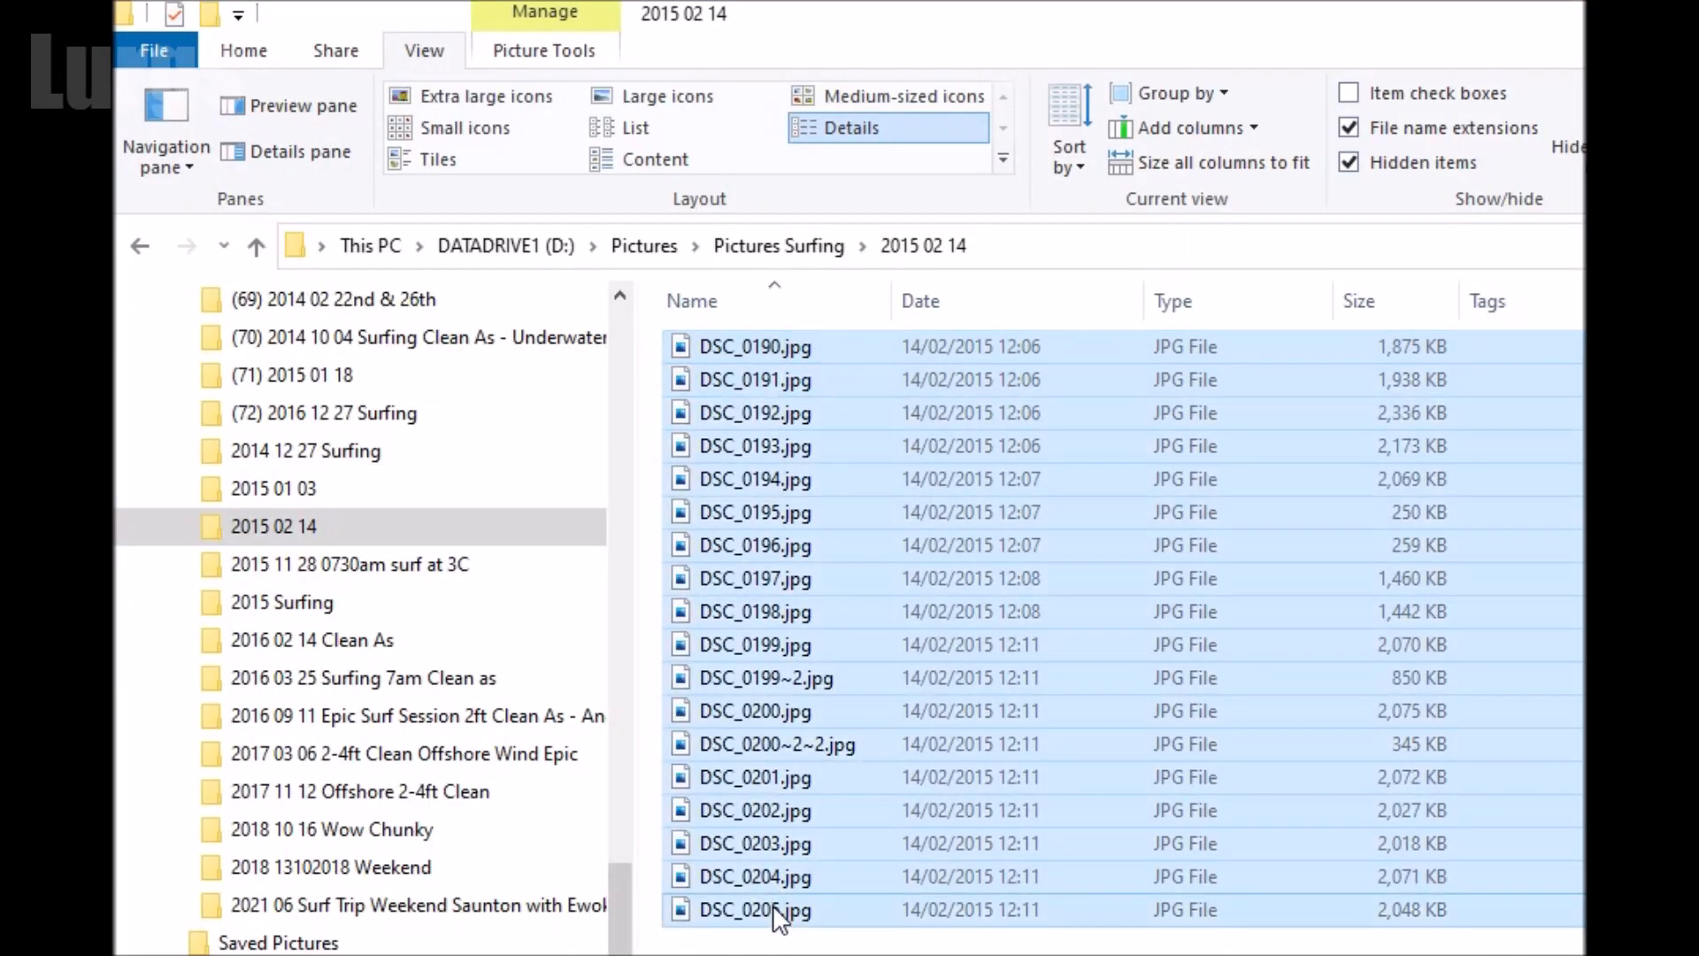
Batch-rename the selected photos, typing '2015' and 'Surfing', yielding names still starting with DSC_0205.
{"action": "right_click", "coordinate": [755, 910]}
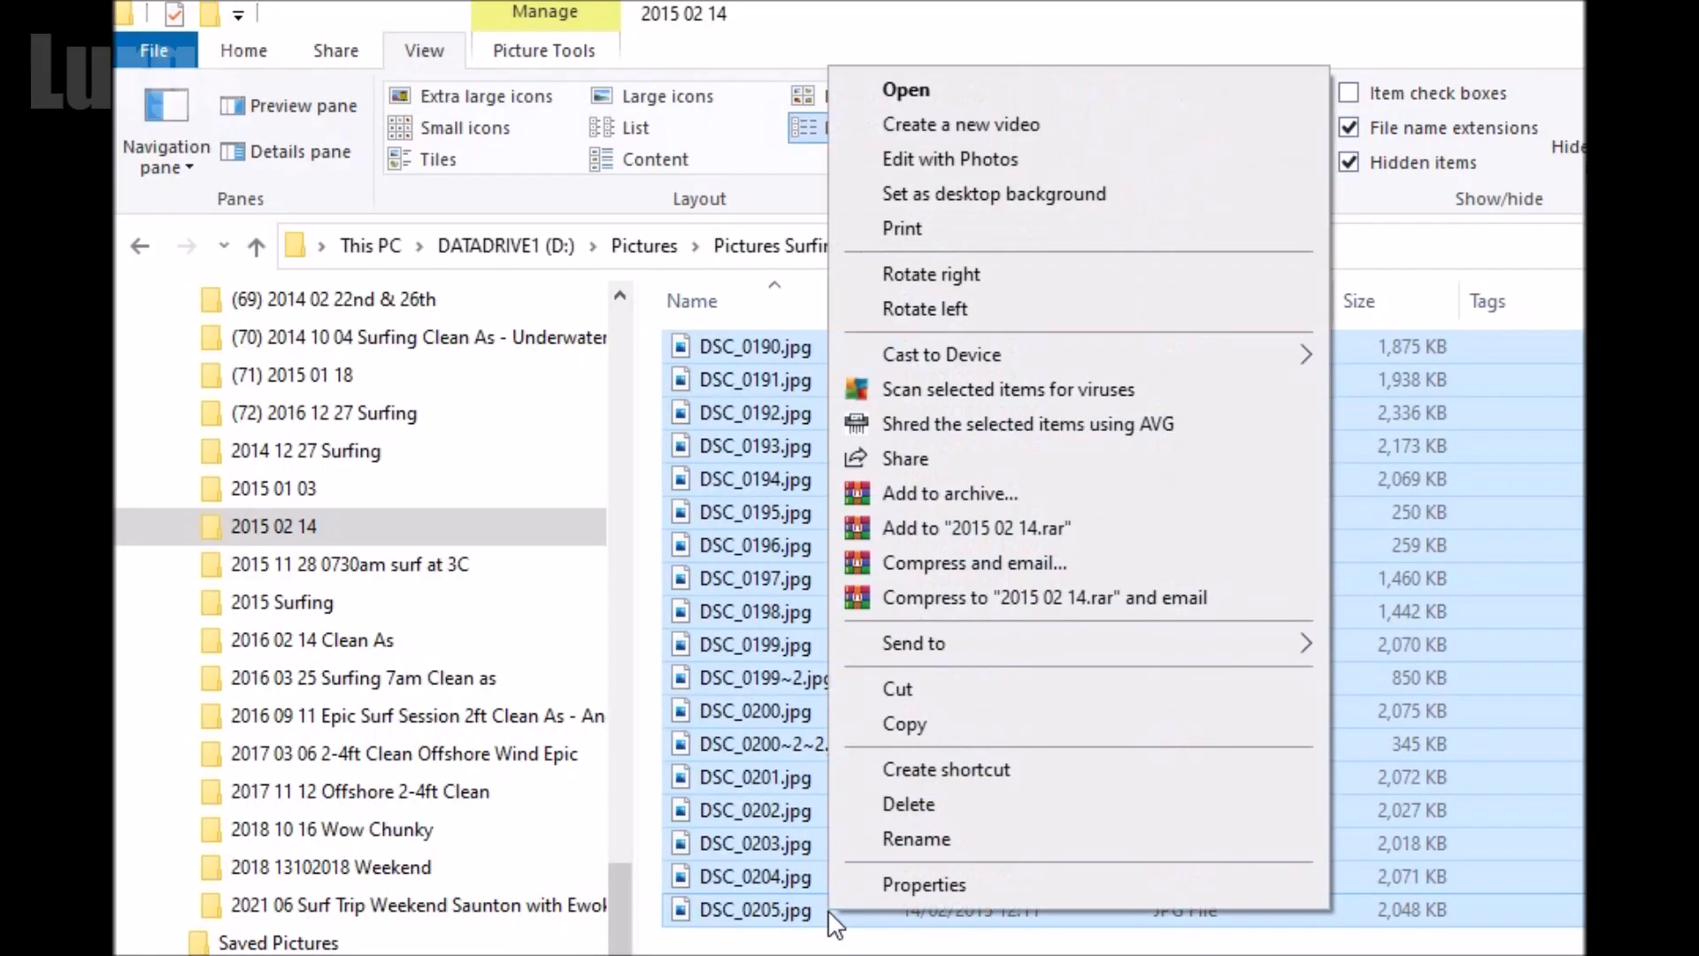
{"action": "mouse_move", "coordinate": [915, 839]}
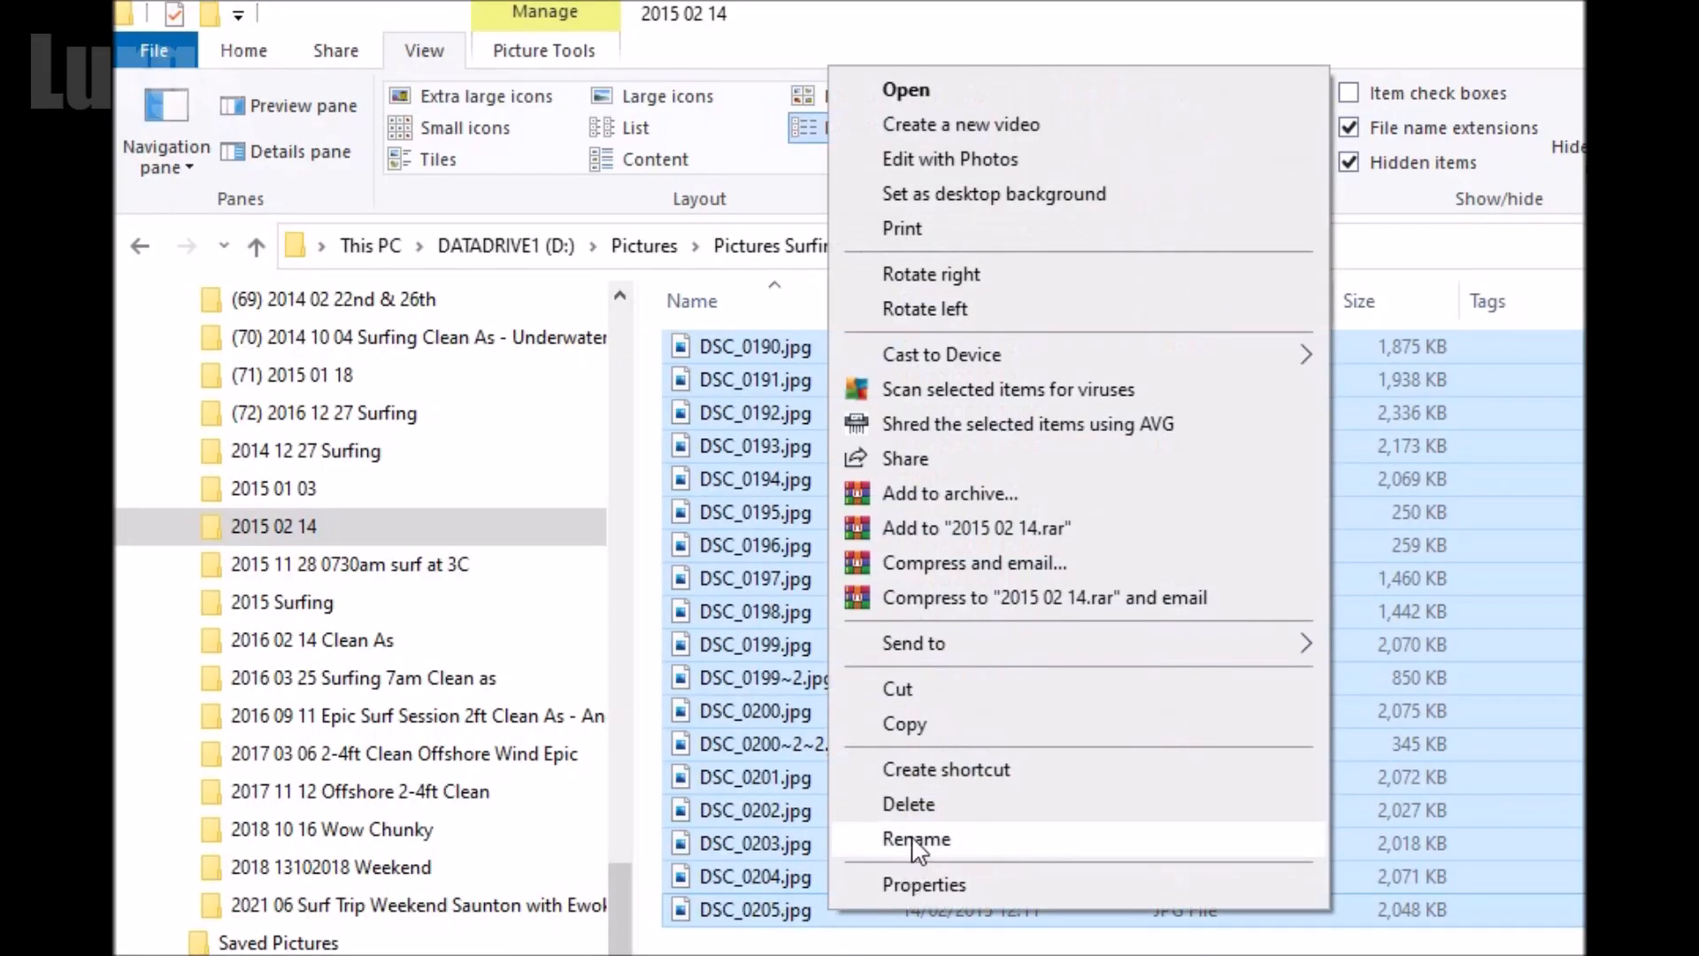
{"action": "left_click", "coordinate": [915, 837]}
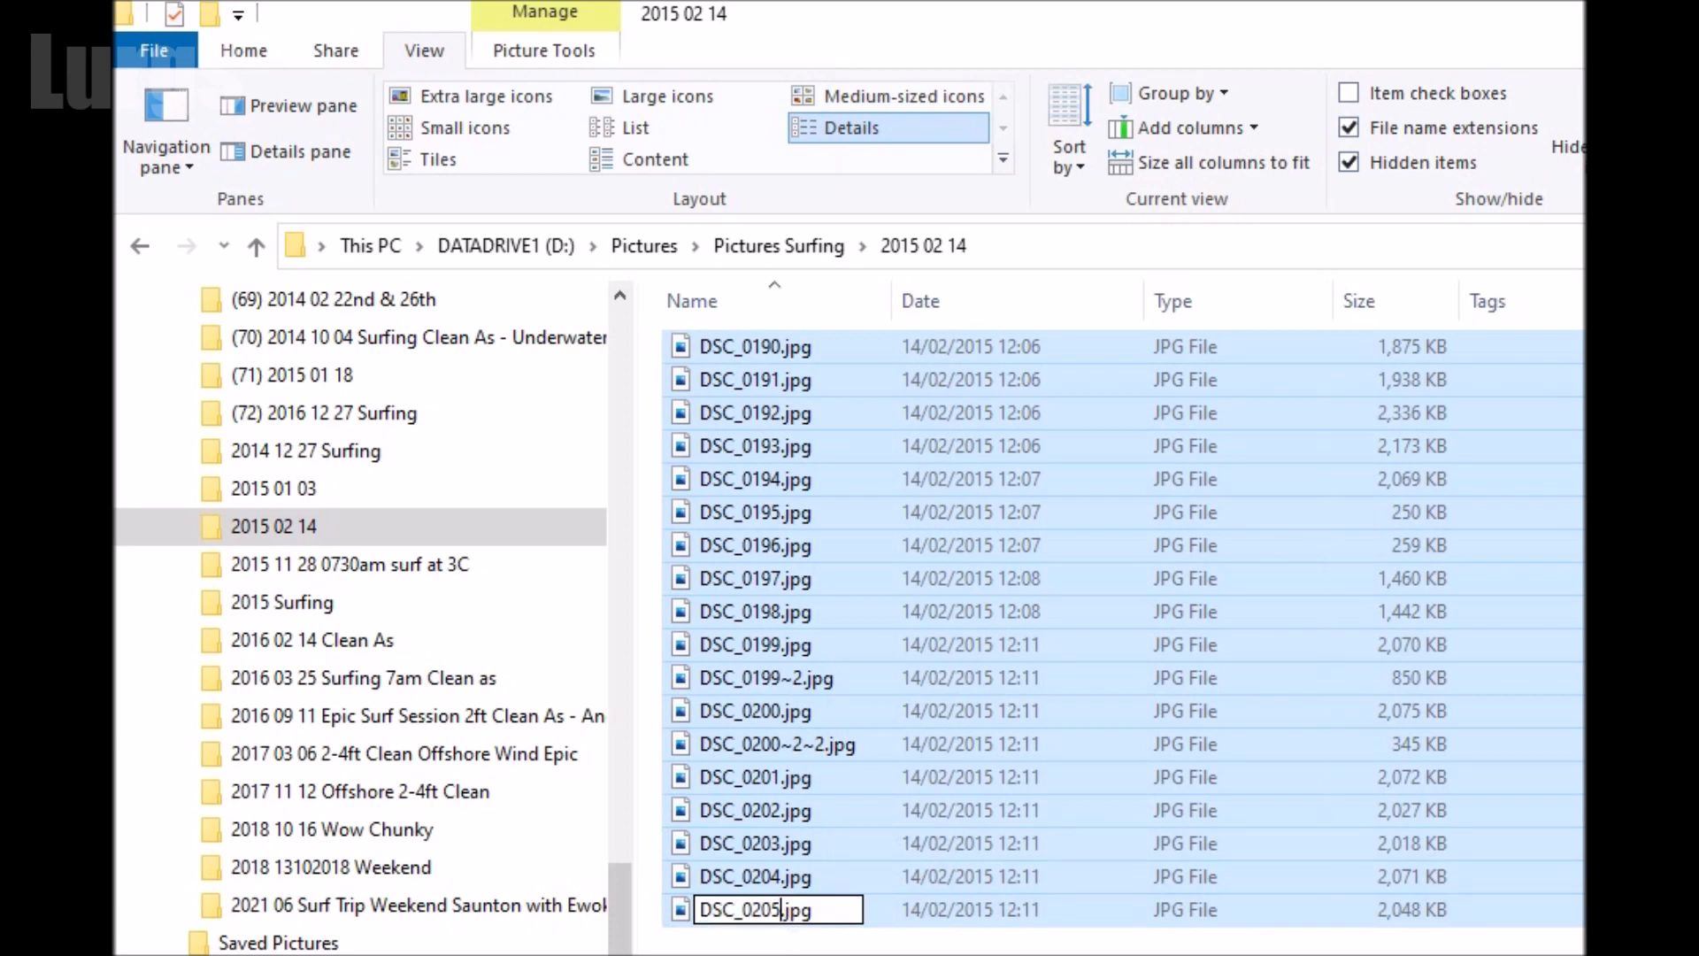
{"action": "type", "text": "2015 02 1"}
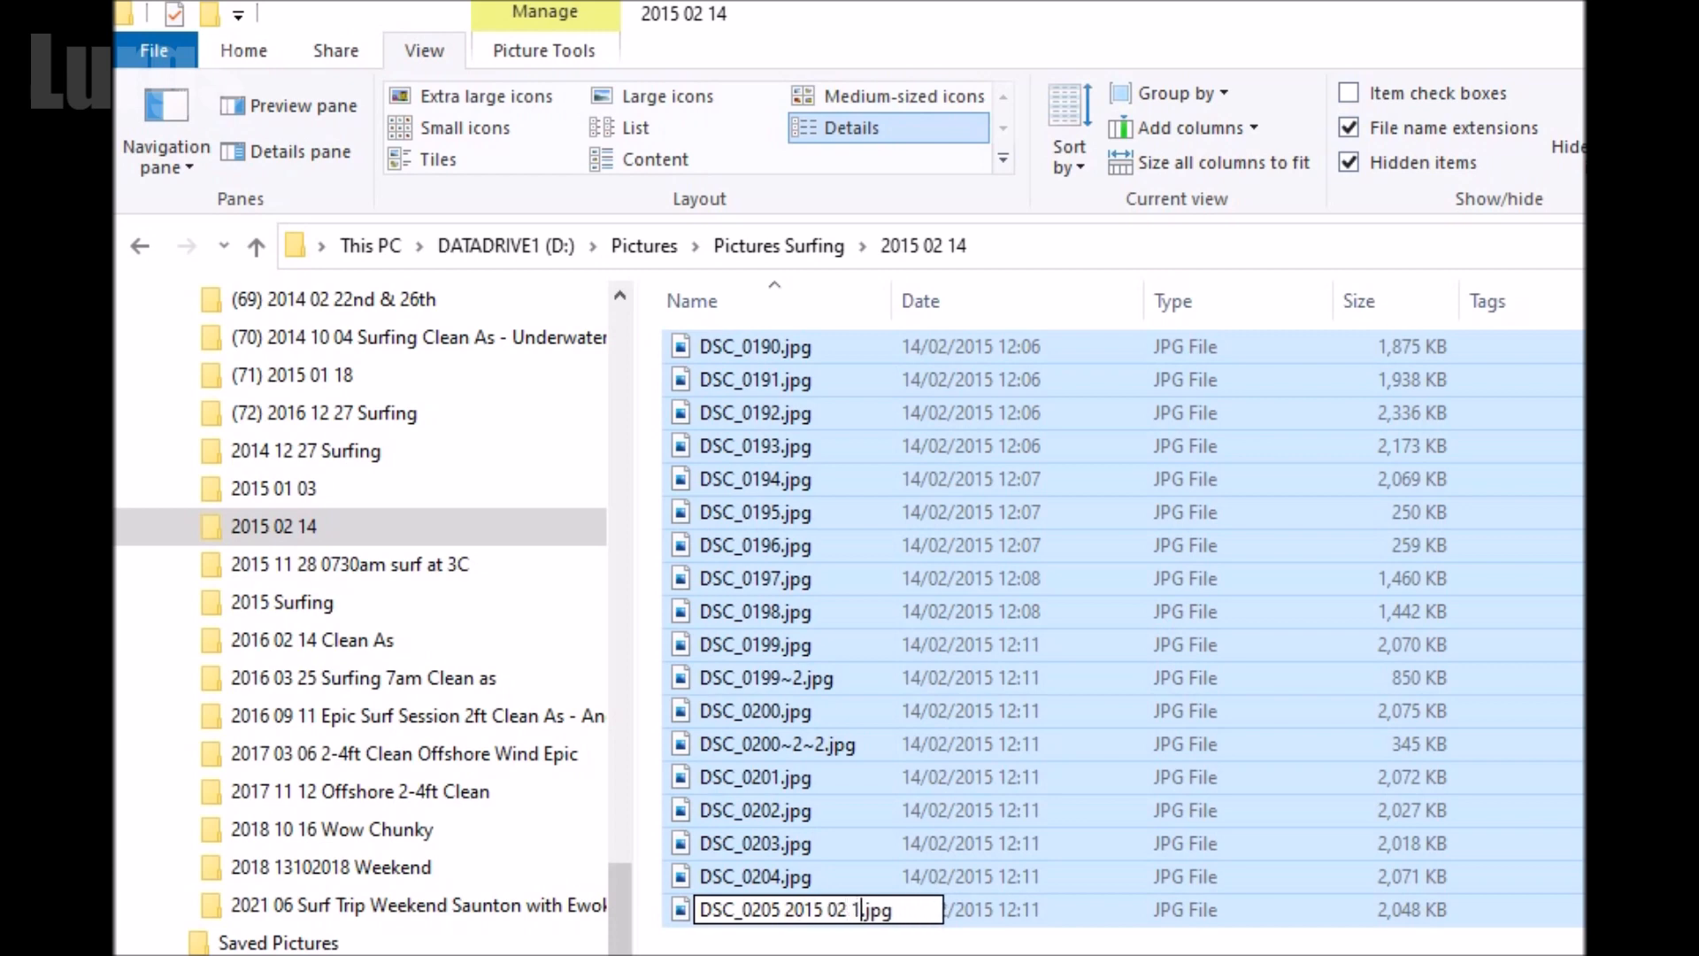
{"action": "type", "text": "Surfing"}
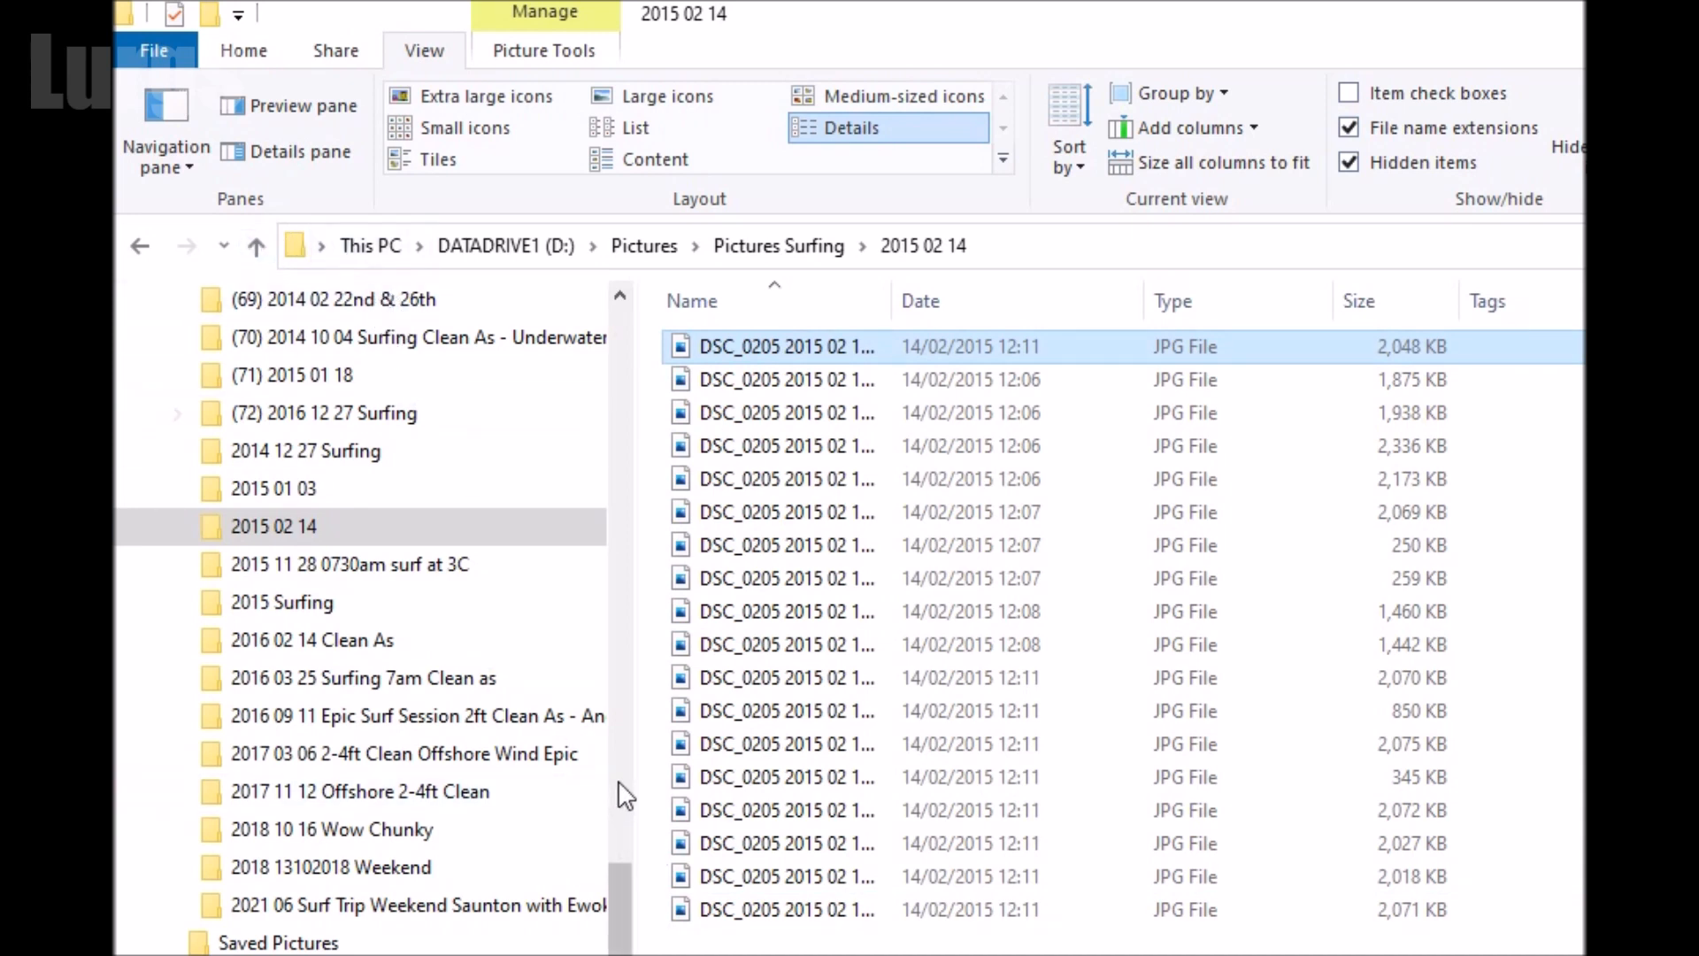
Undo the mistaken rename so the photos return to DSC_0190–DSC_0205.jpg.
{"action": "right_click", "coordinate": [780, 418]}
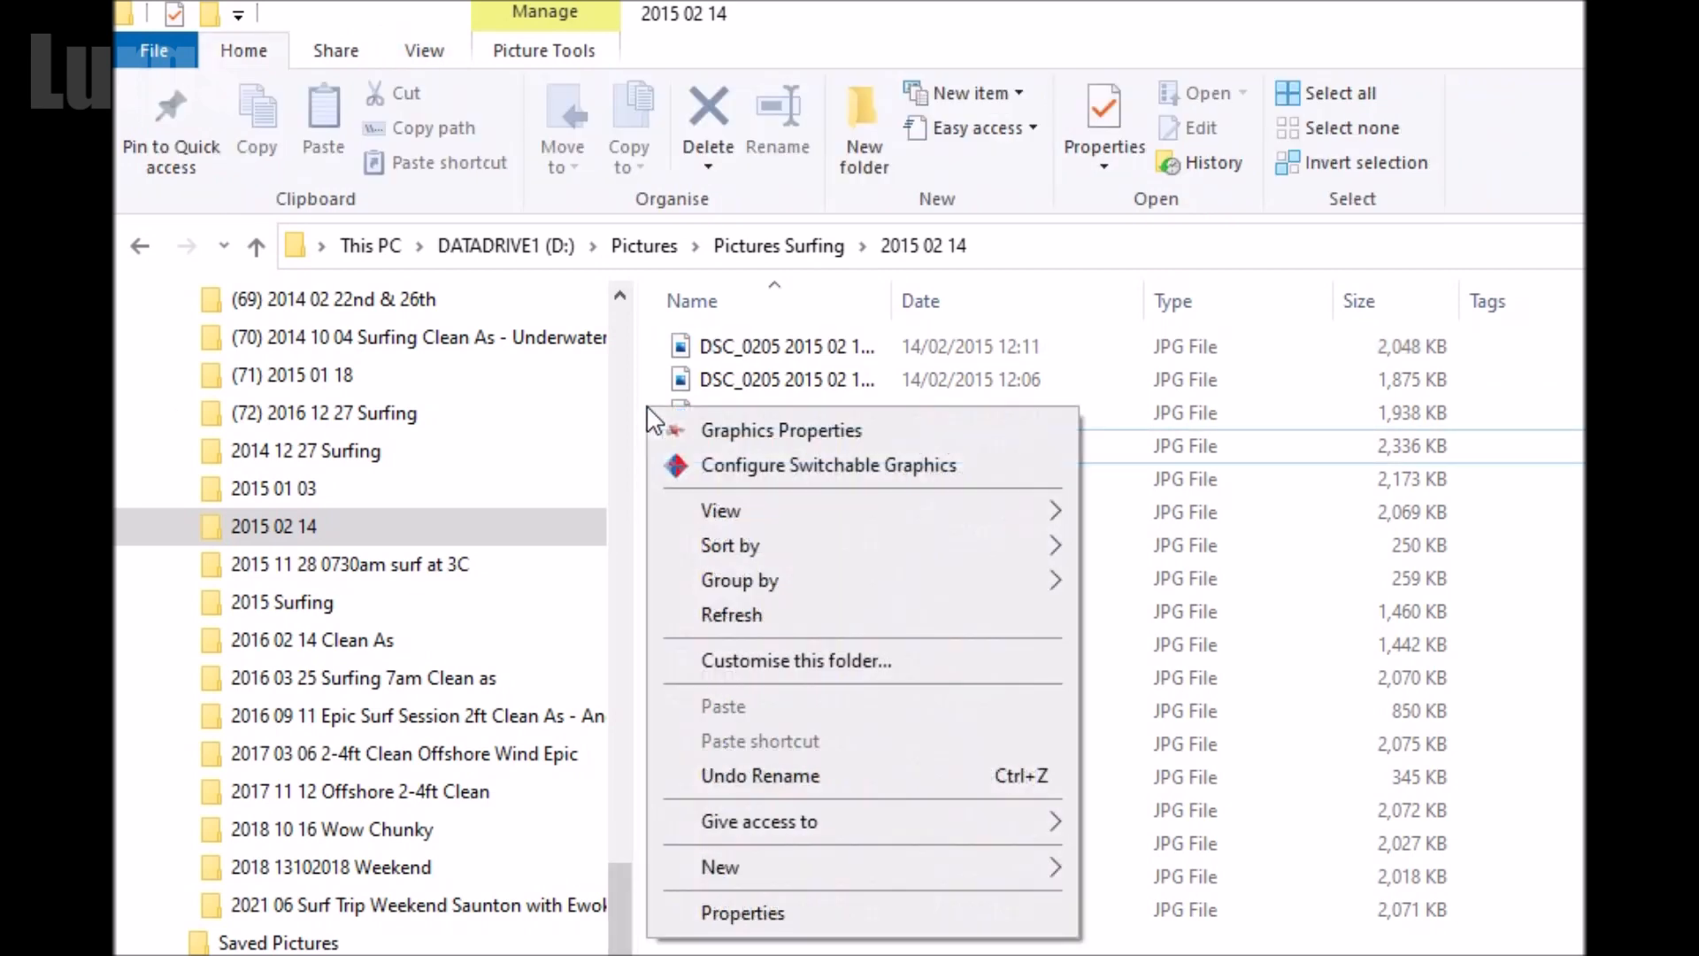
{"action": "mouse_move", "coordinate": [808, 789]}
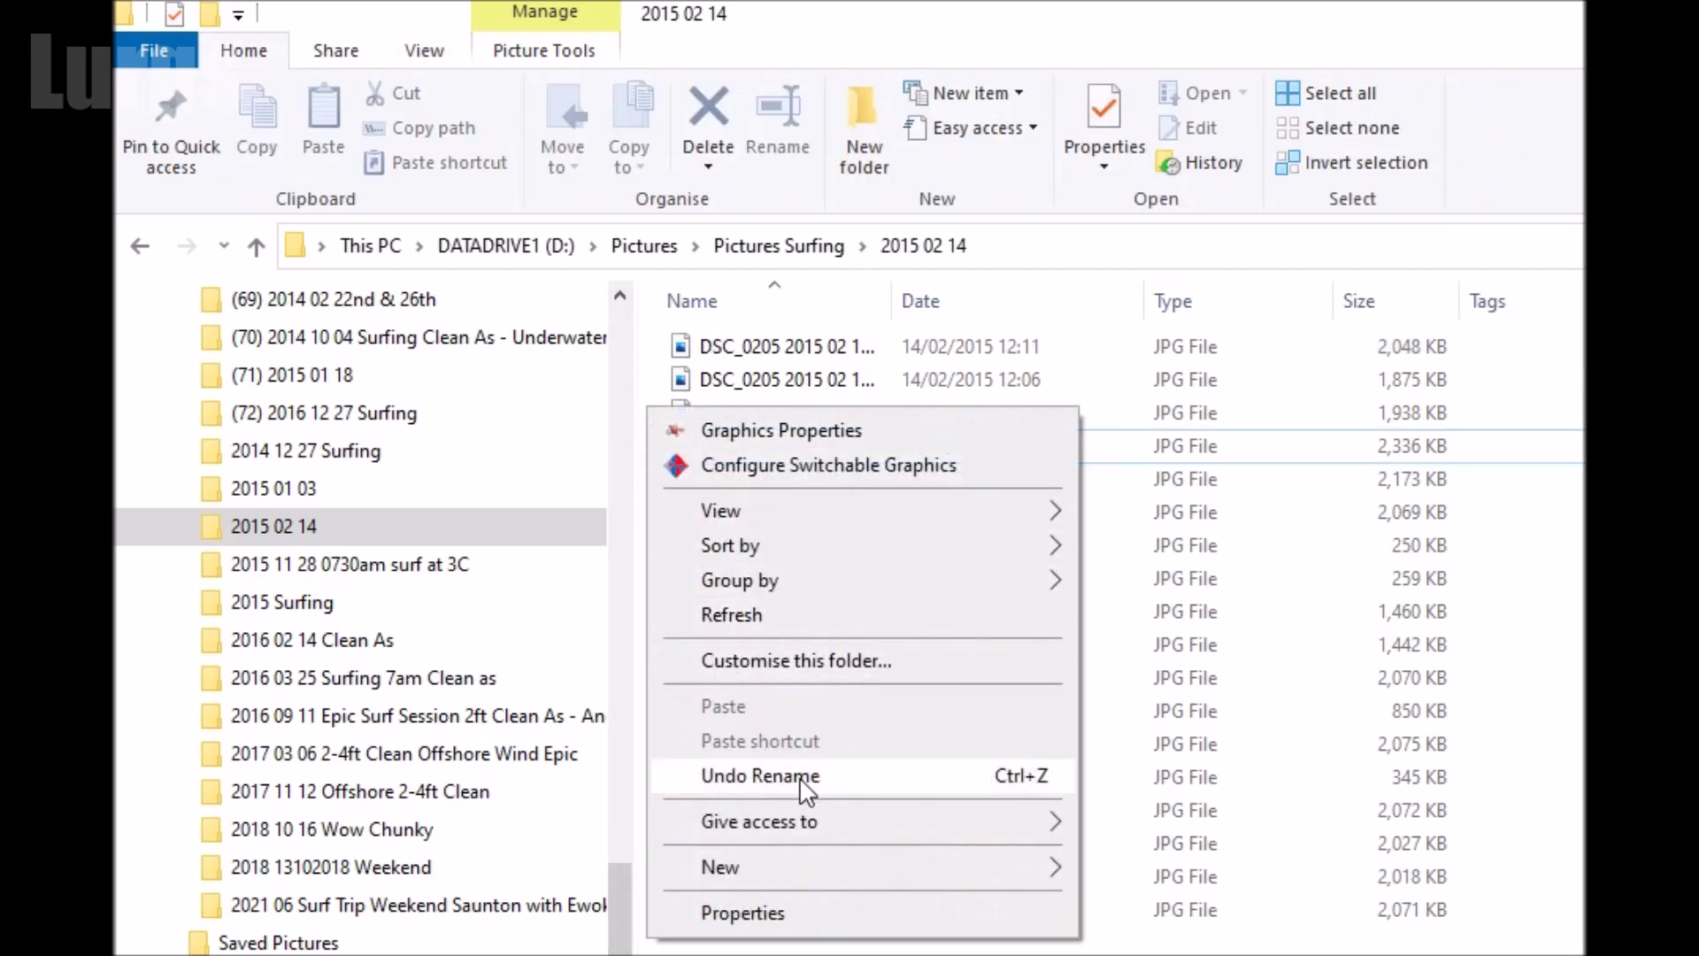
{"action": "left_click", "coordinate": [760, 775]}
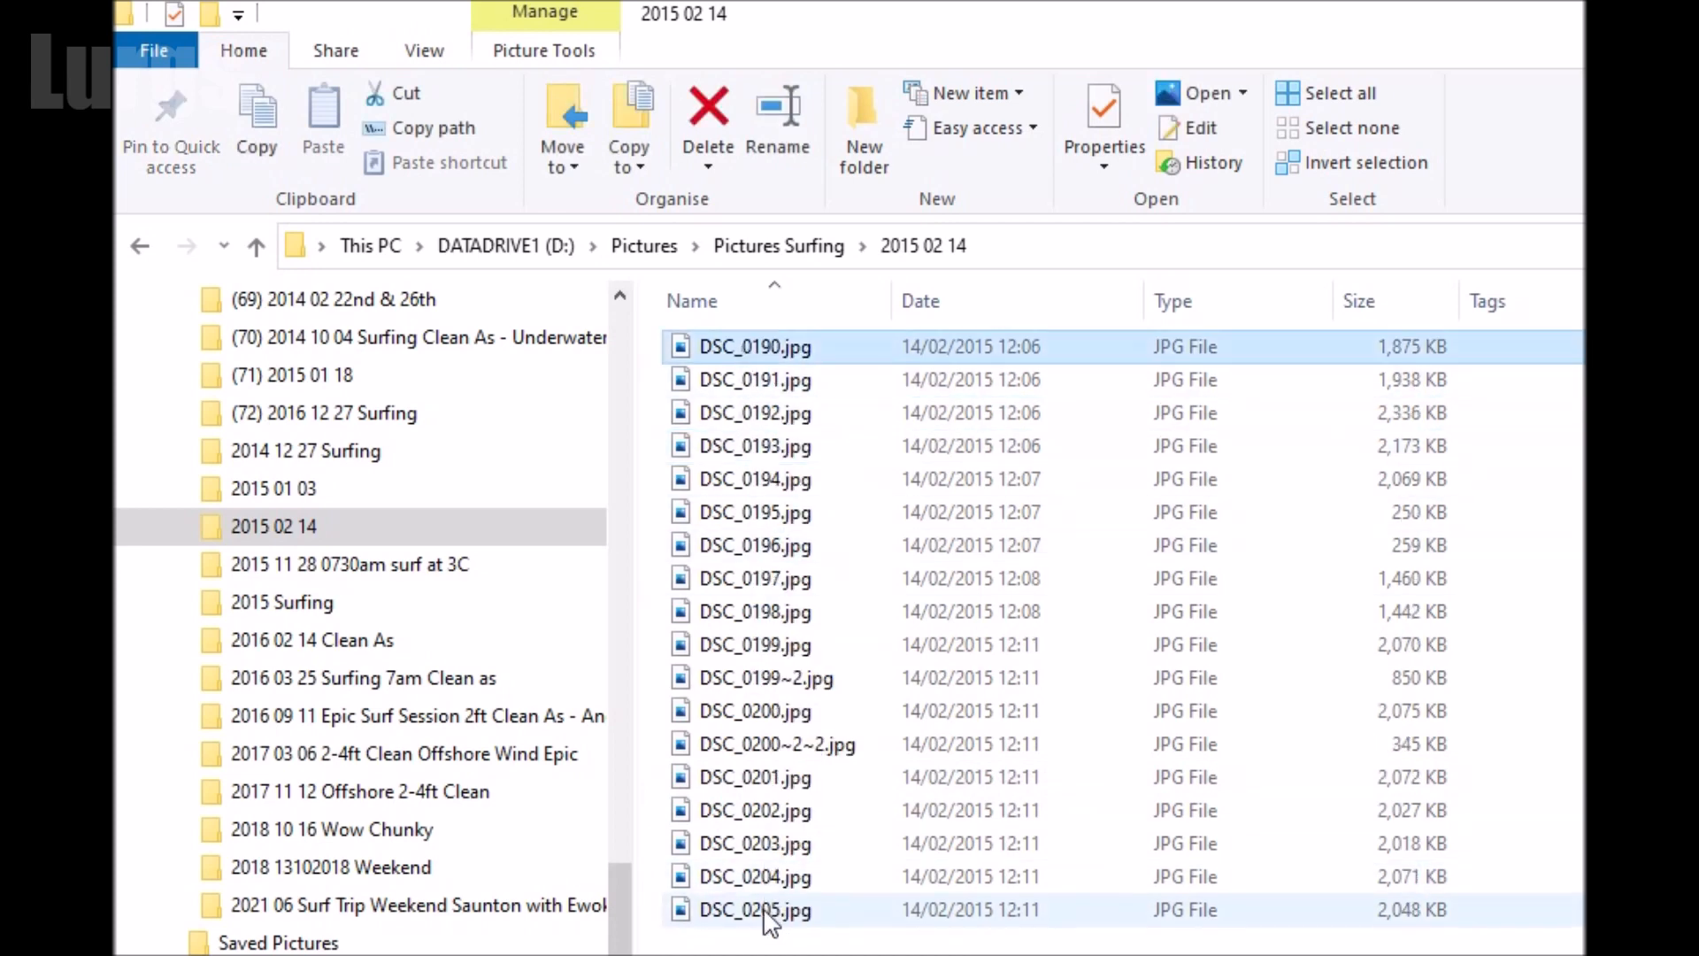
Batch-rename all 18 photos to '2015 02 14 Surfing (1)…(18).jpg' and confirm.
{"action": "right_click", "coordinate": [756, 910]}
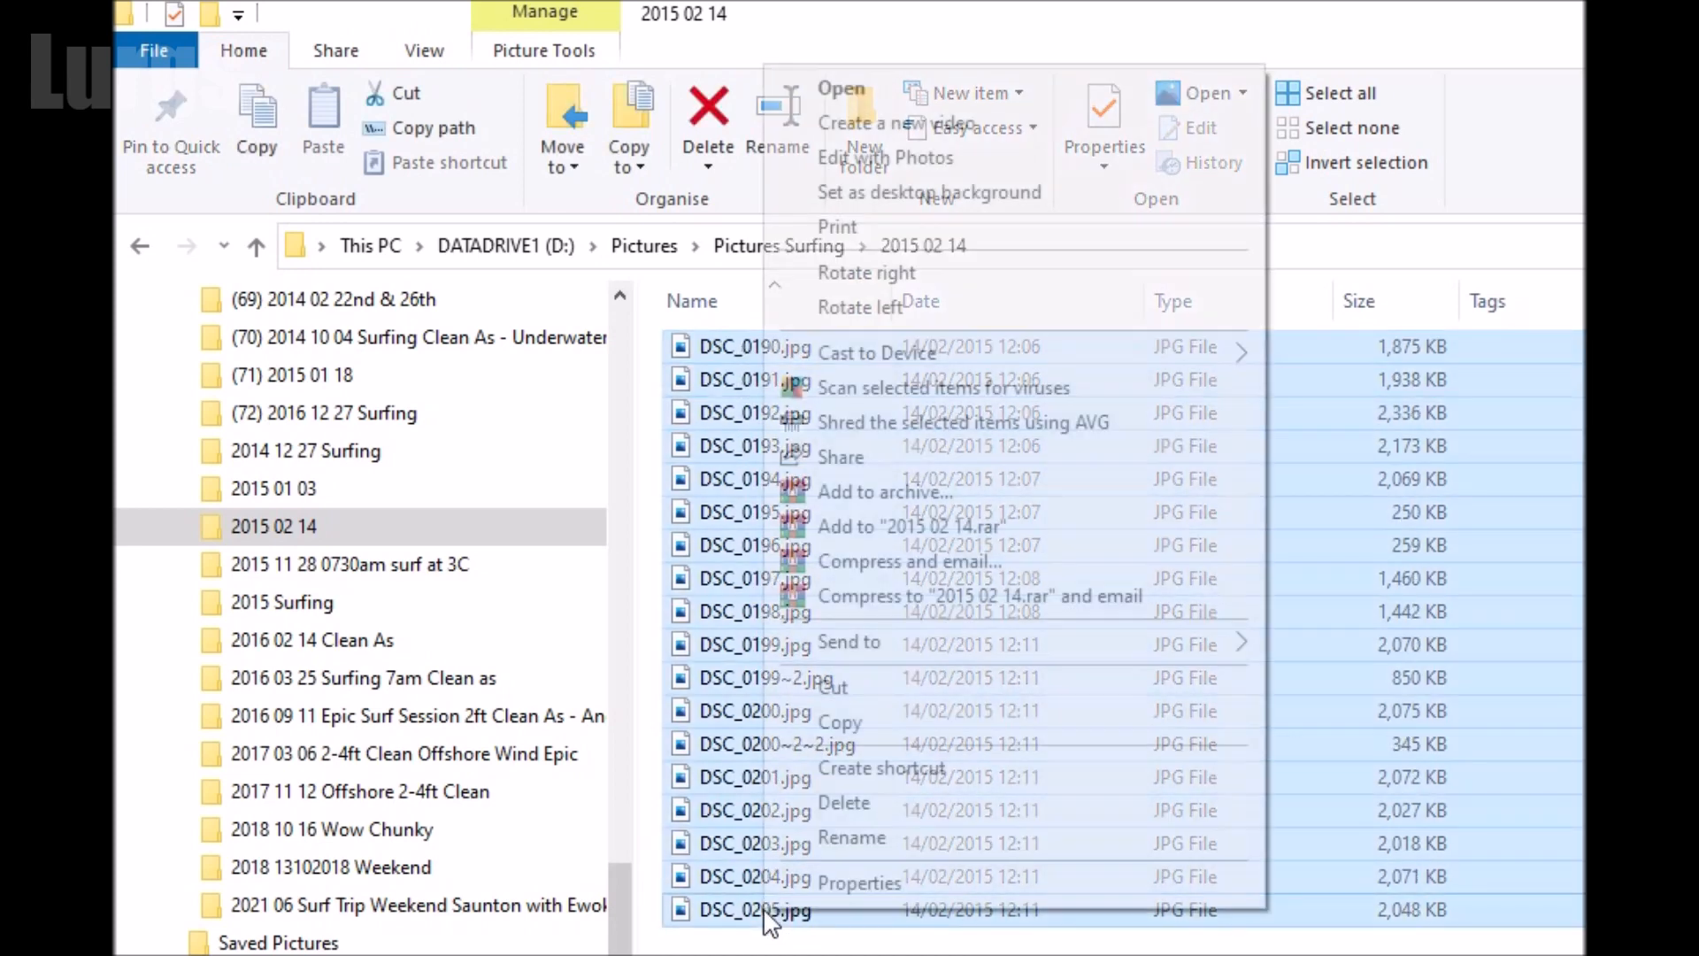
{"action": "left_click", "coordinate": [851, 837]}
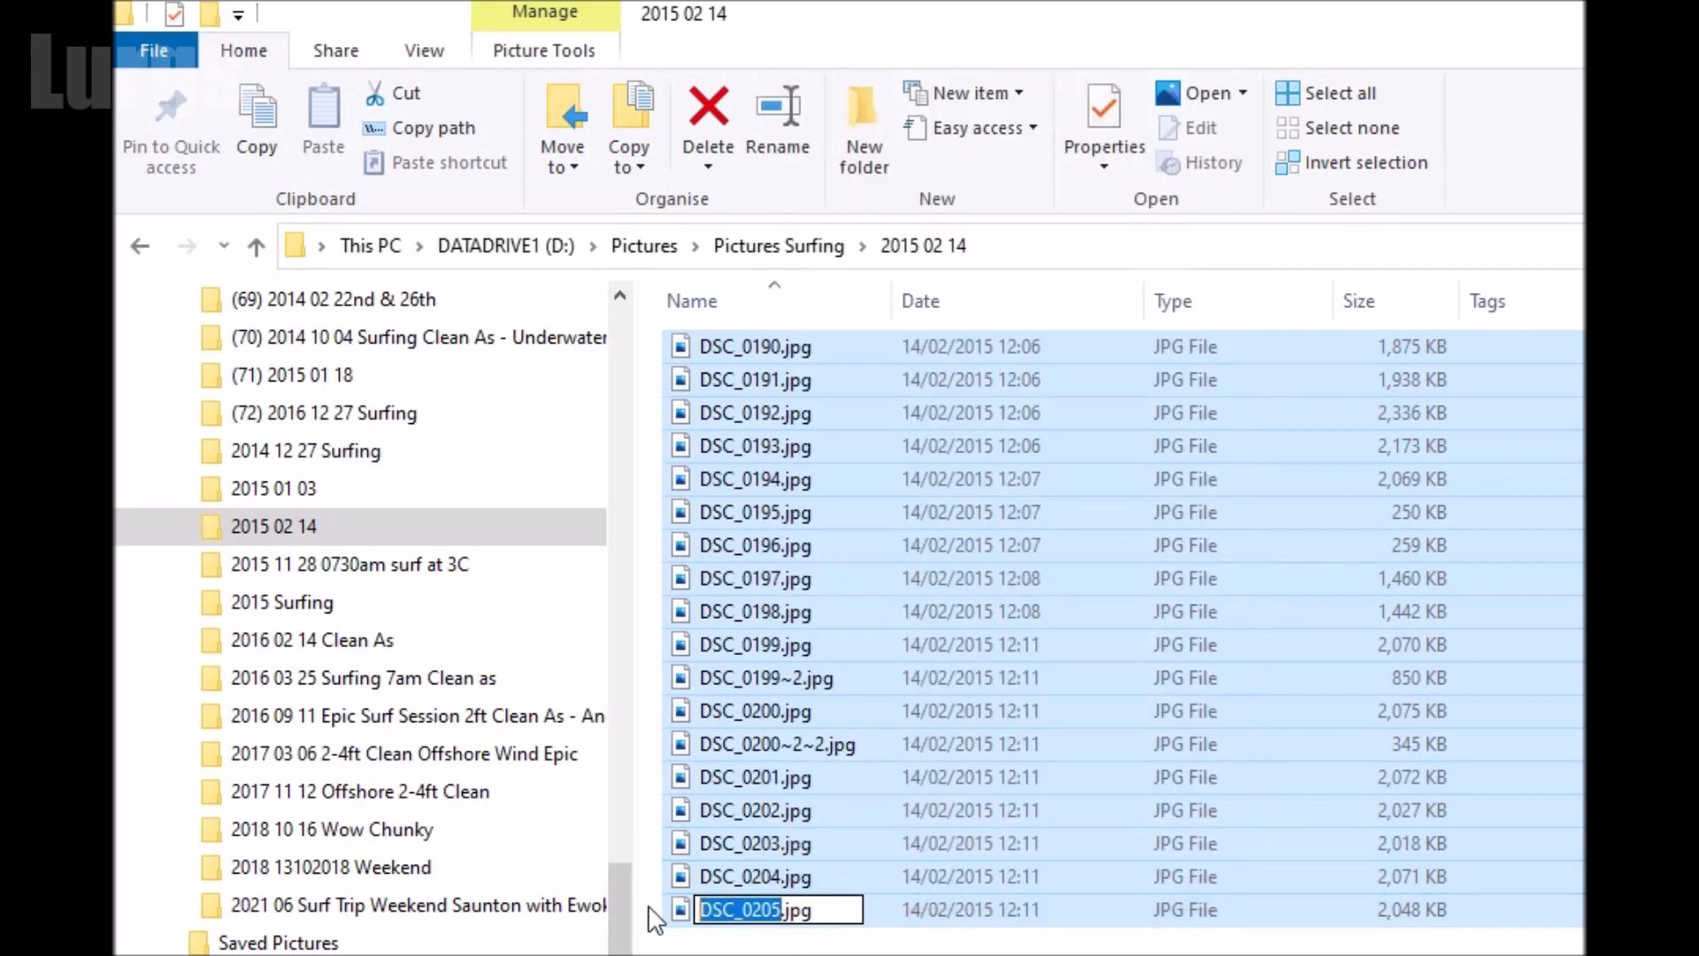
{"action": "type", "text": "2015 02 14 Surfing"}
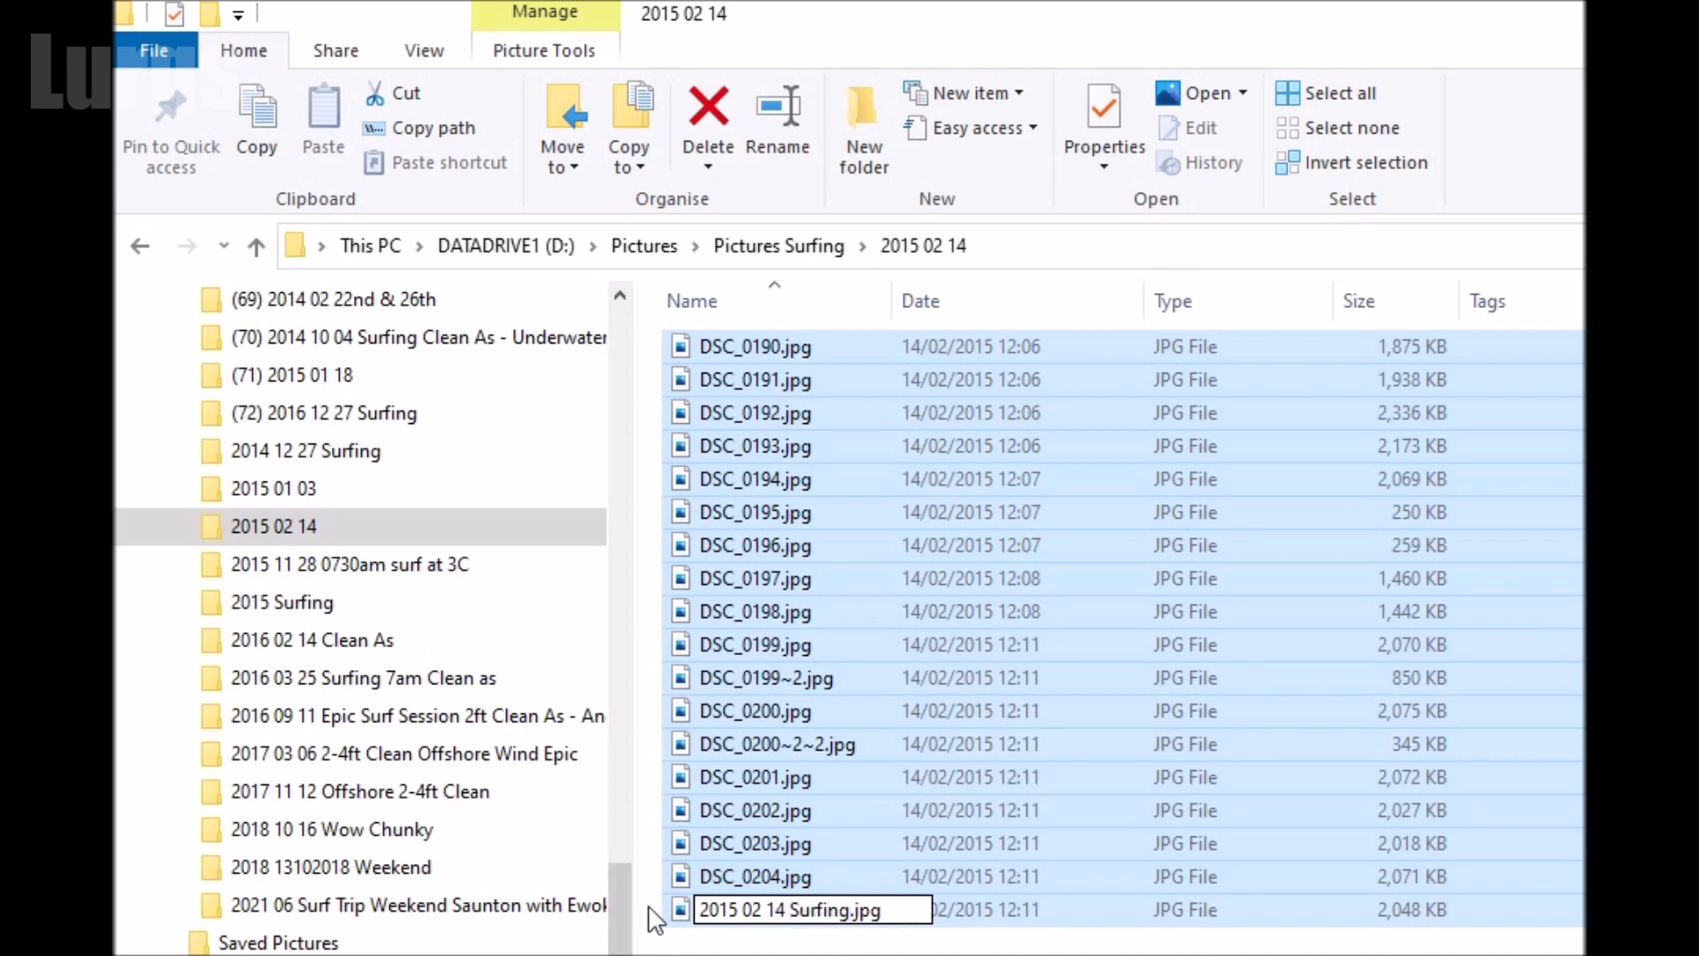
{"action": "key", "text": "enter"}
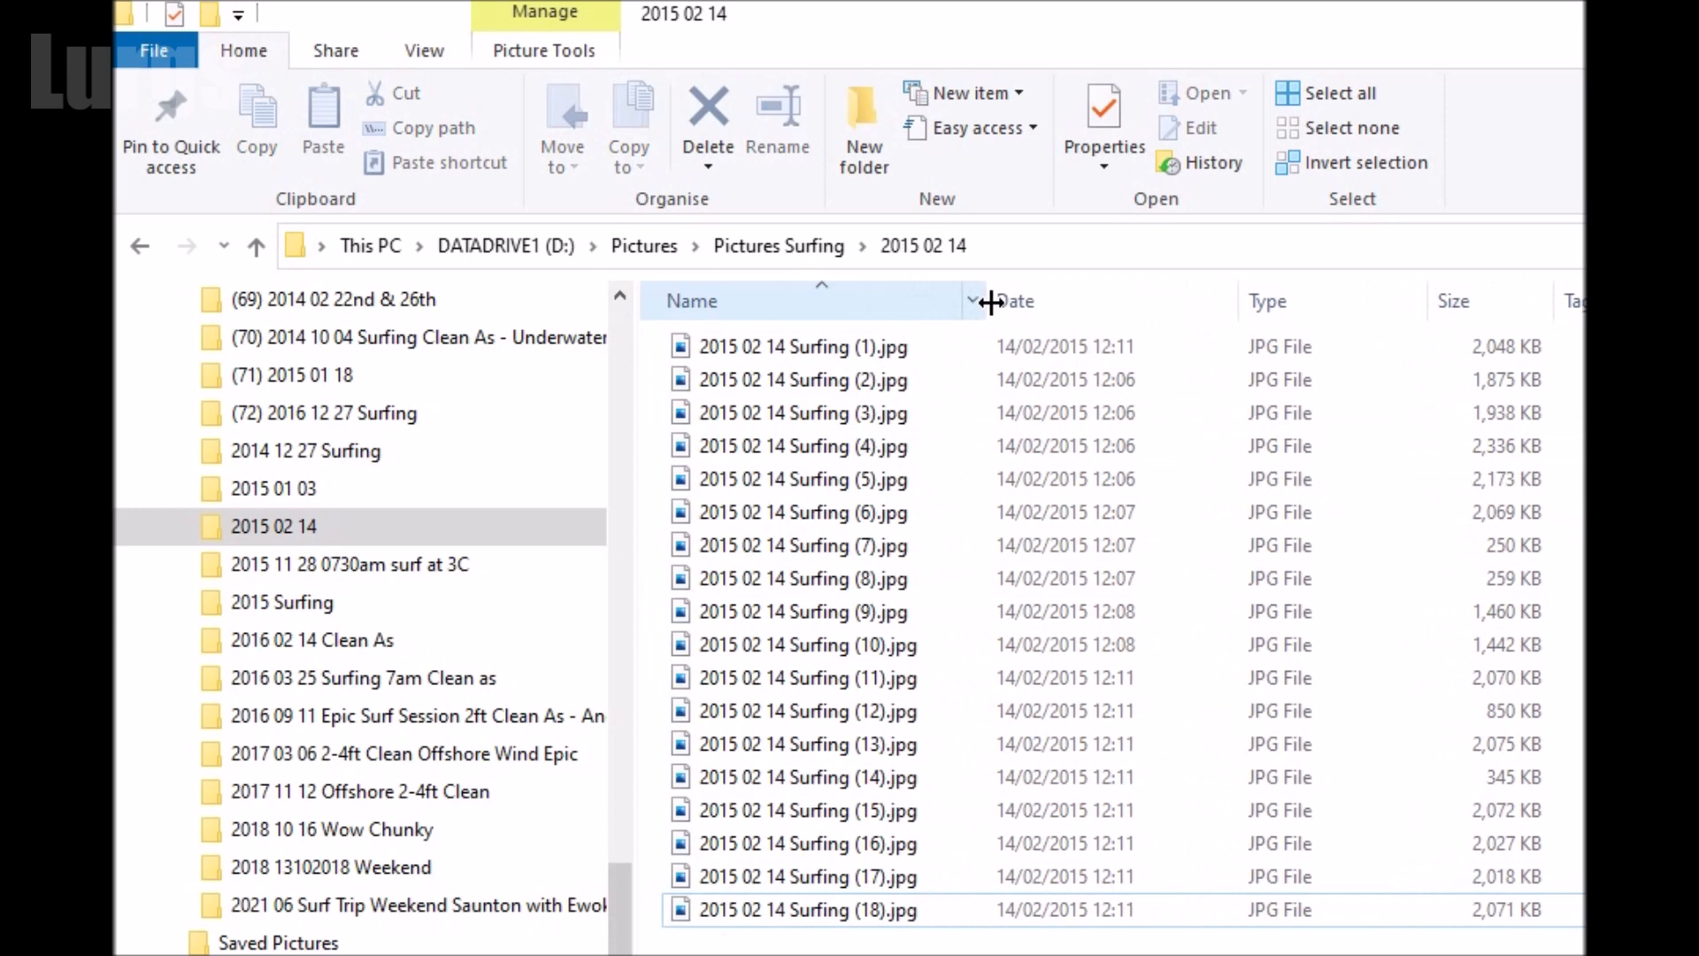
{"action": "left_click", "coordinate": [273, 526]}
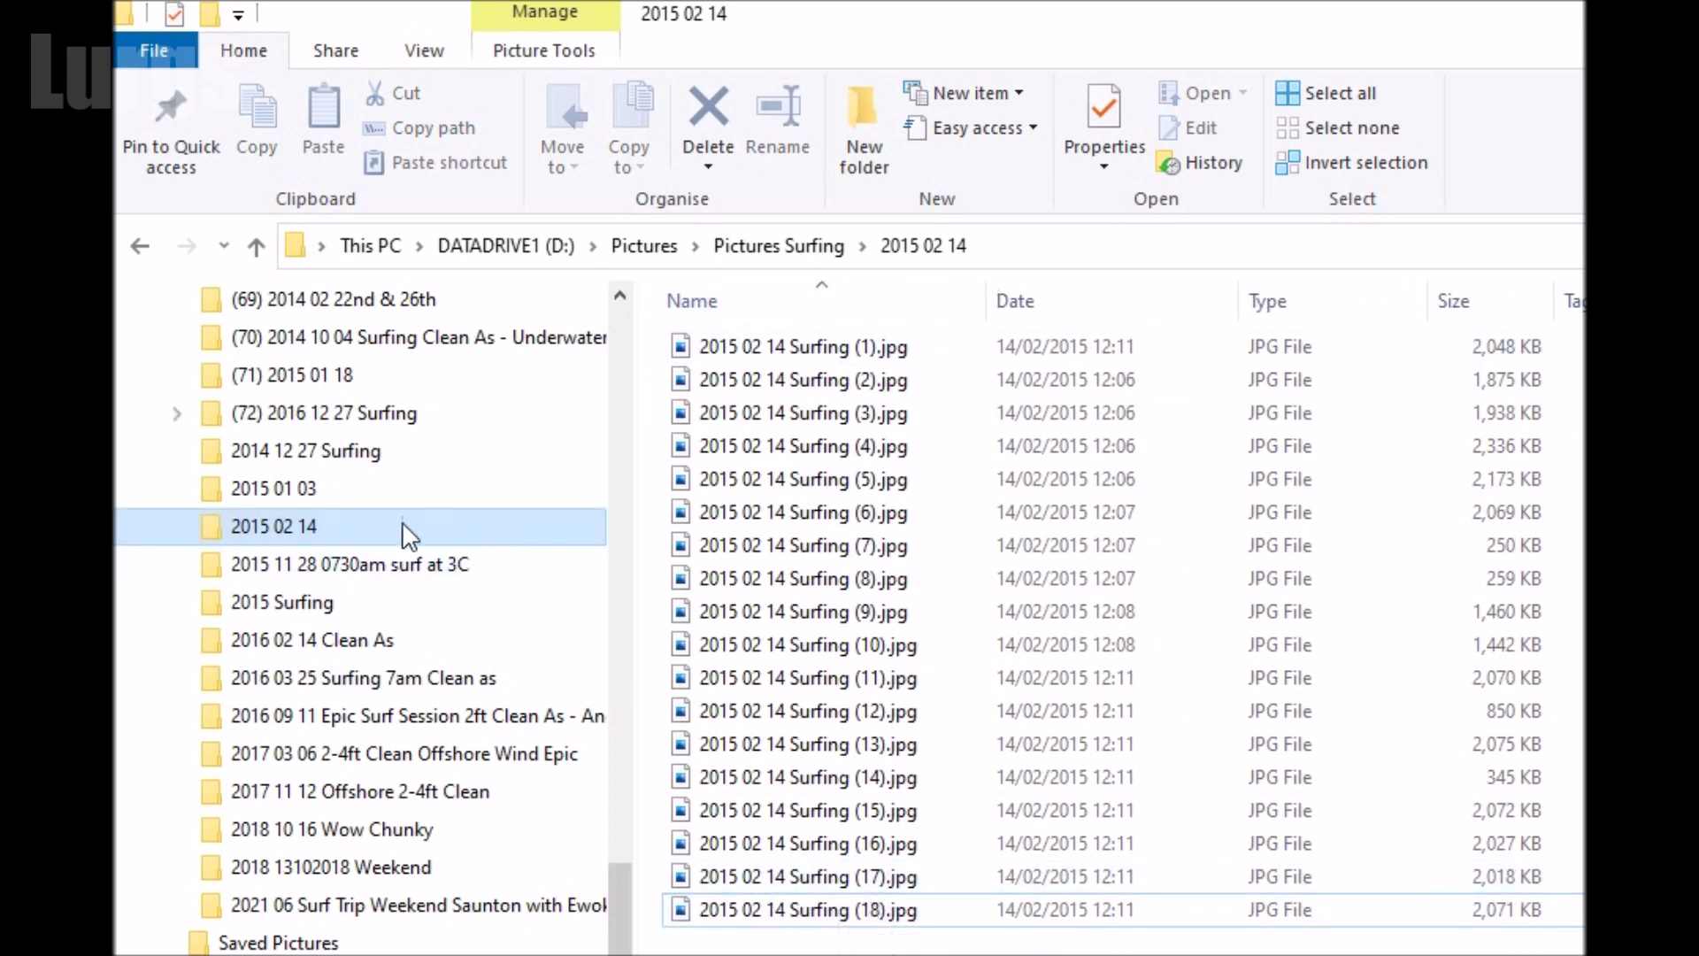